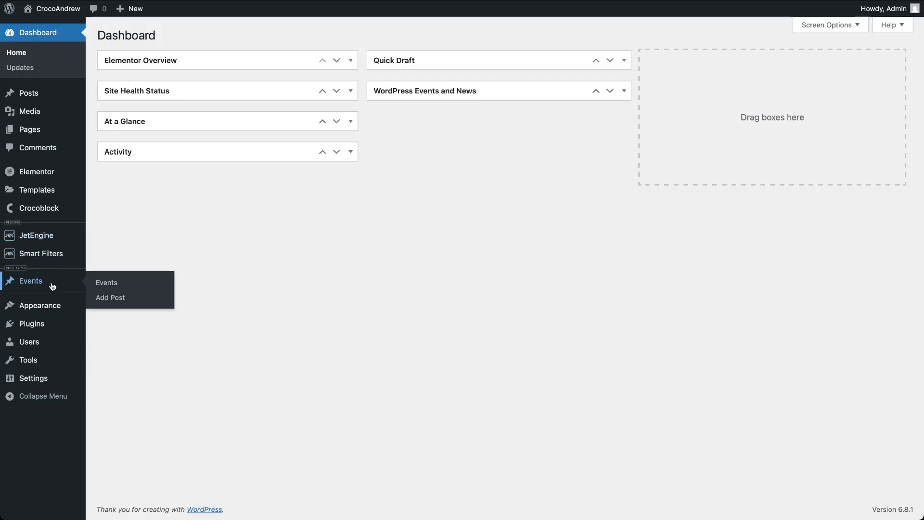
# View the Abstract Night event's custom fields, confirming its date field reads May 28, 2025.
pyautogui.click(107, 282)
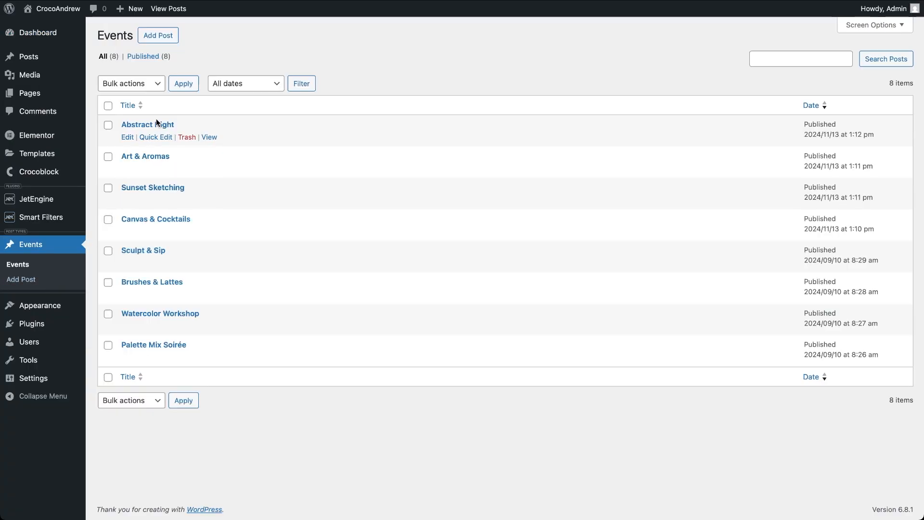
pyautogui.click(147, 124)
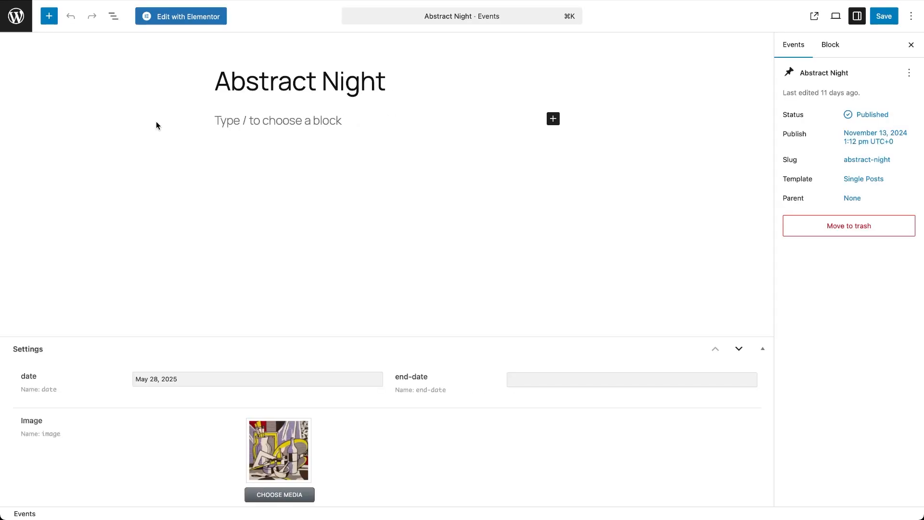
pyautogui.scroll(-3)
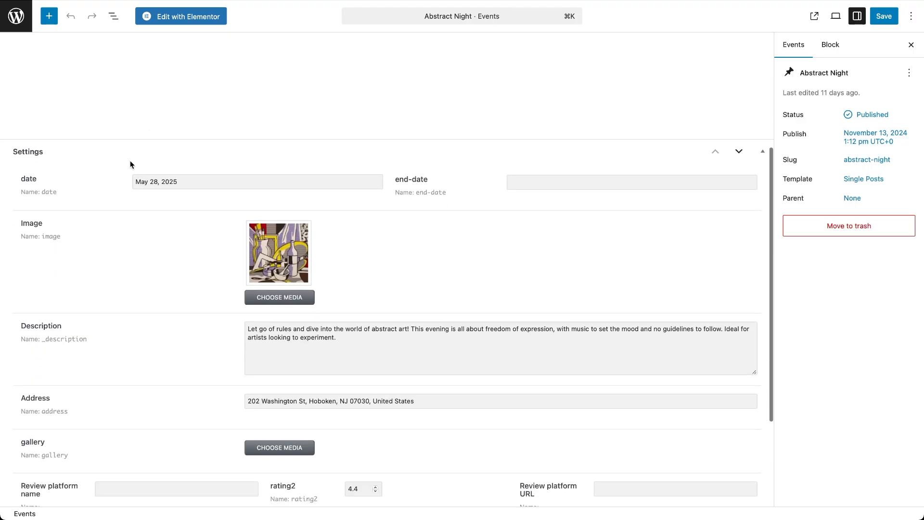
pyautogui.moveTo(175, 201)
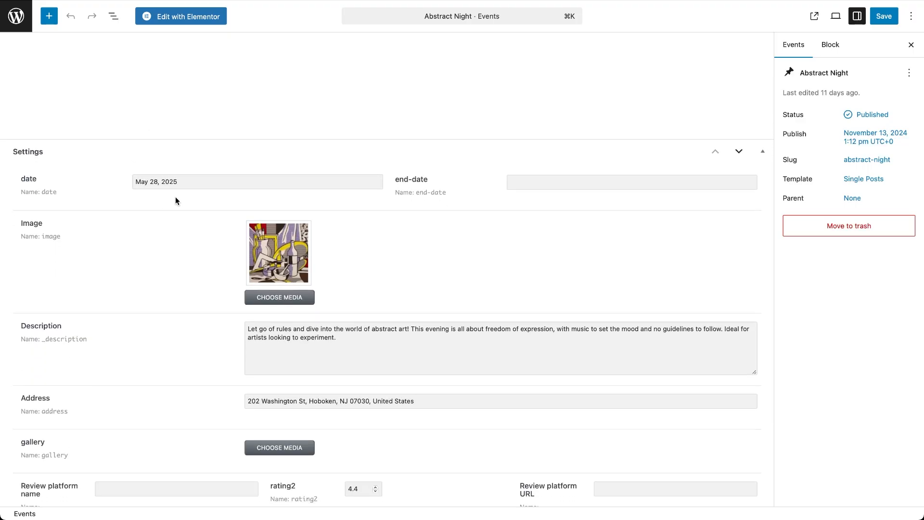
pyautogui.moveTo(5, 44)
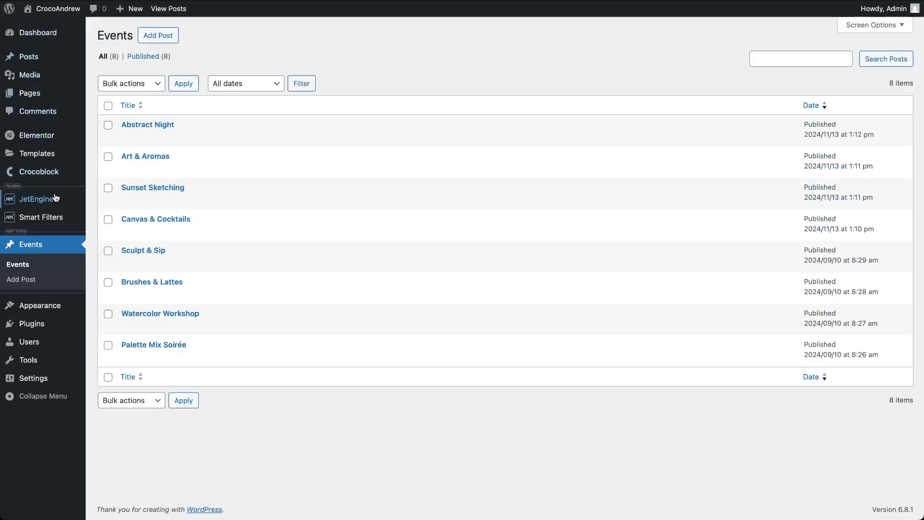
# Review the 'Events listing for grid' template in Elementor, then list the site's pages.
pyautogui.click(36, 198)
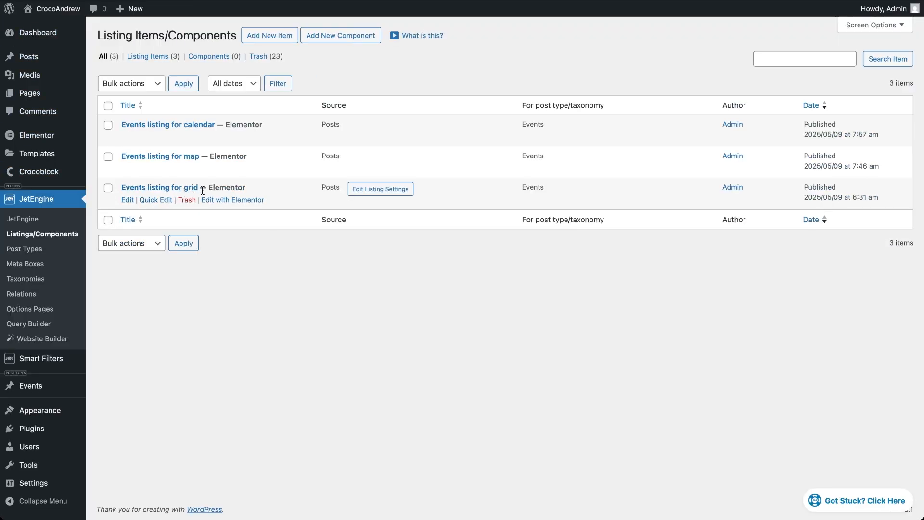
pyautogui.click(232, 200)
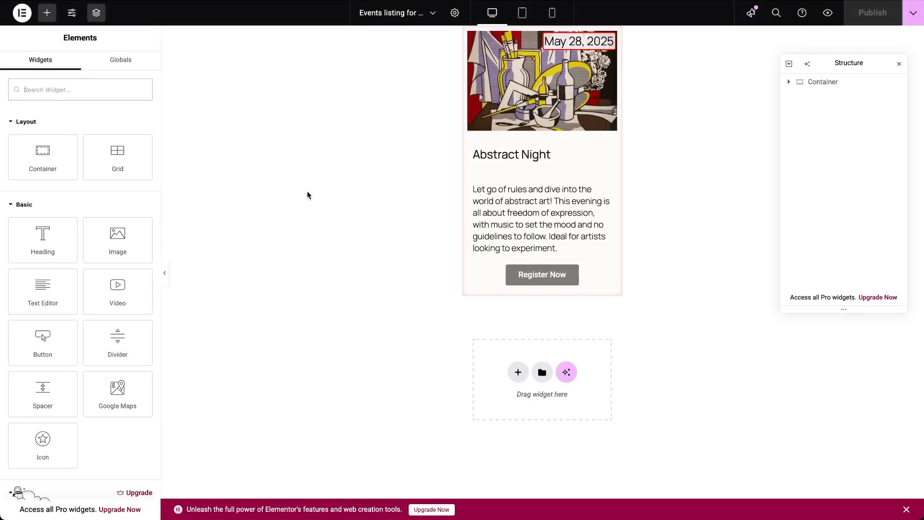
pyautogui.click(578, 41)
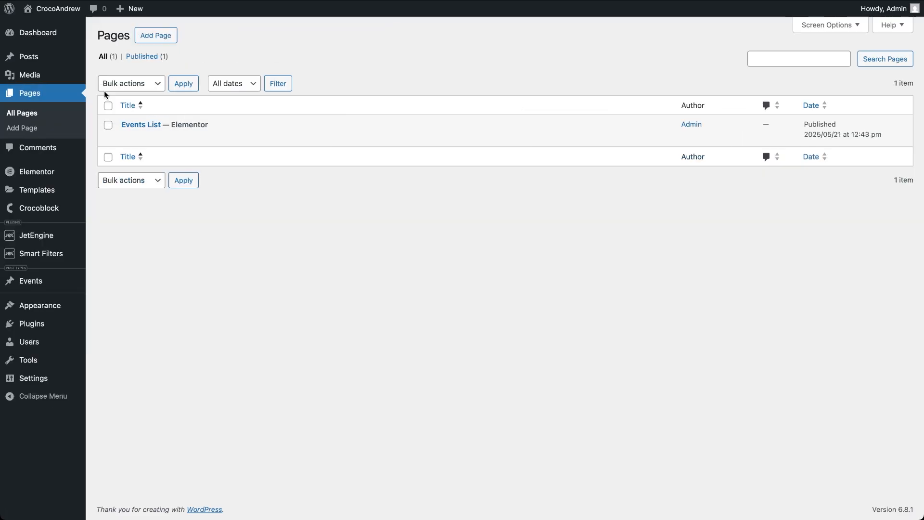
# Add a Hidden Filter widget below the Upcoming Events heading on the Events List page.
pyautogui.click(141, 125)
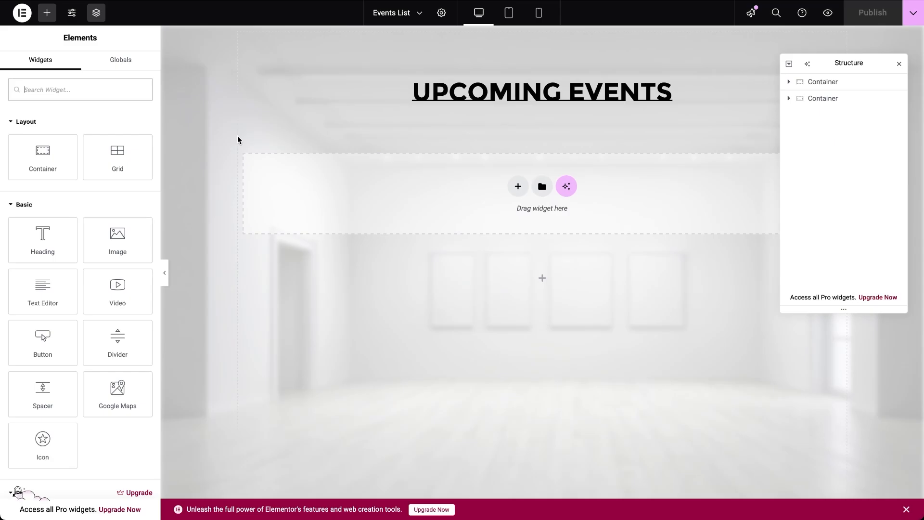
pyautogui.click(823, 98)
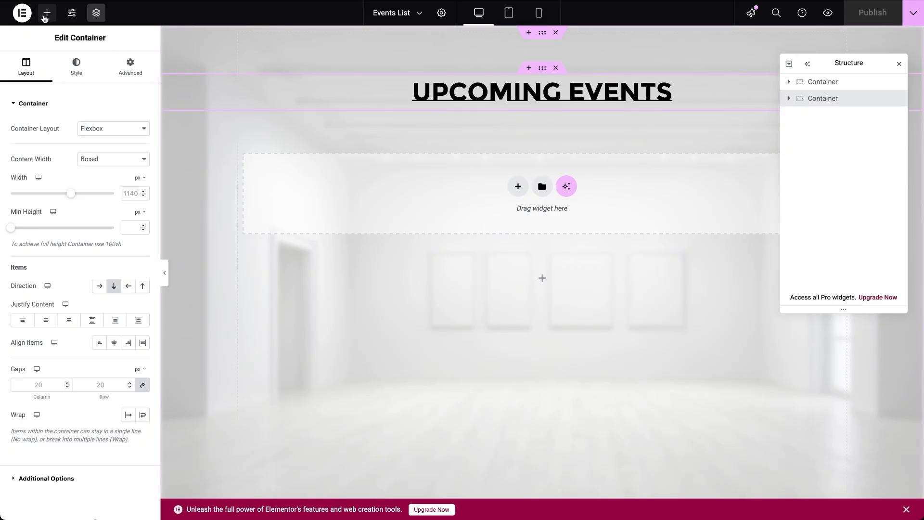
pyautogui.click(46, 13)
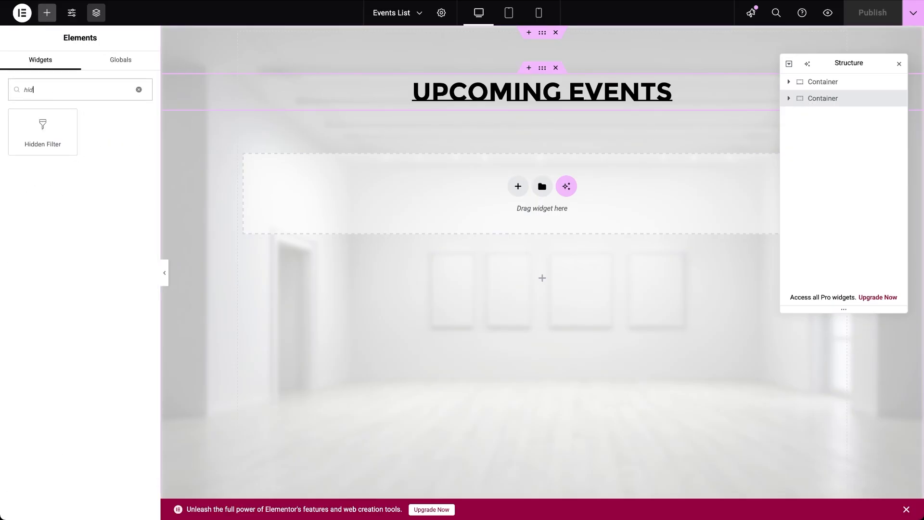
pyautogui.write('hidden filter')
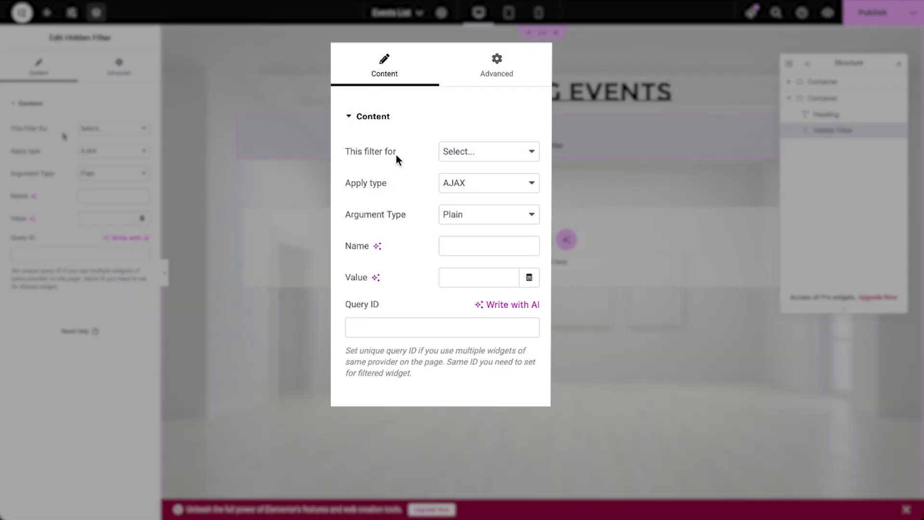
# Target the hidden filter at JetEngine with AJAX as the apply type.
pyautogui.click(487, 151)
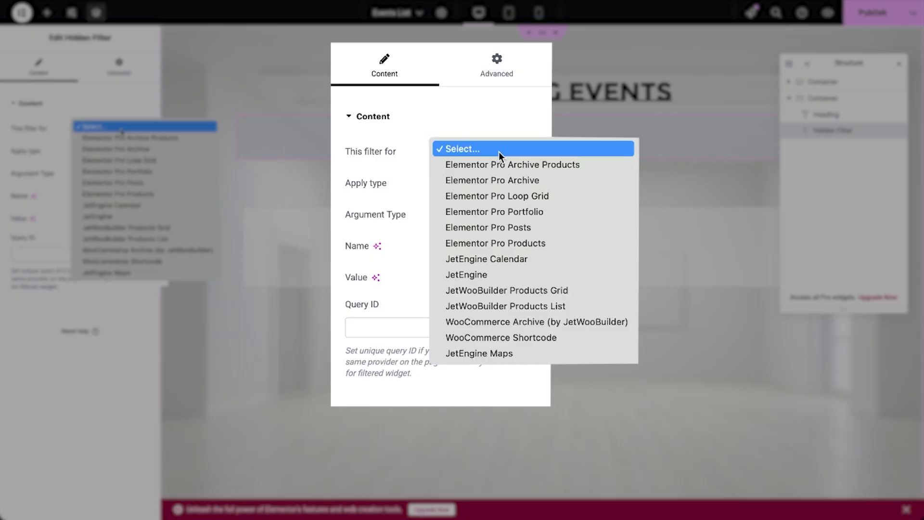
pyautogui.moveTo(512, 164)
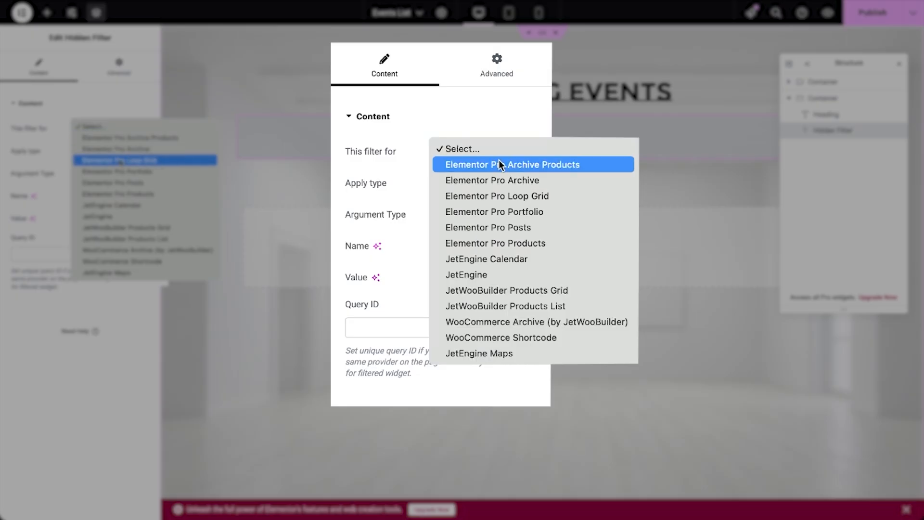
pyautogui.moveTo(493, 275)
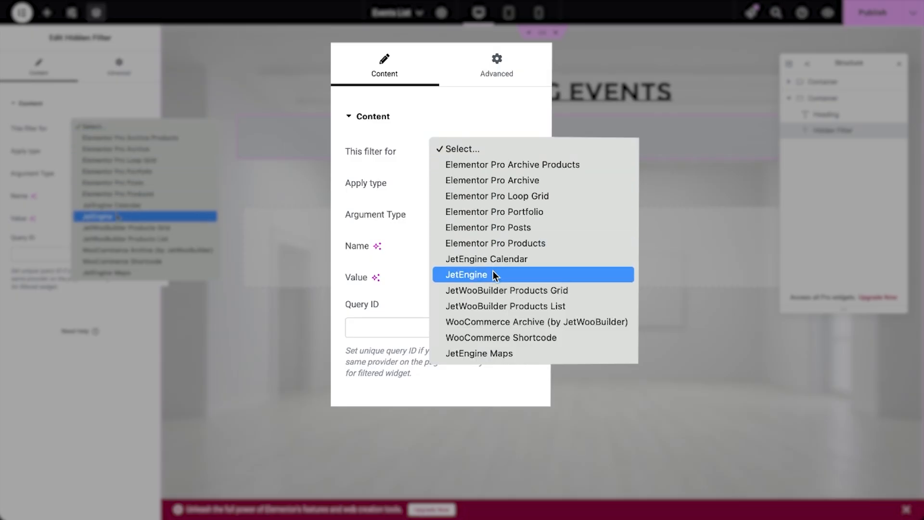
pyautogui.click(466, 274)
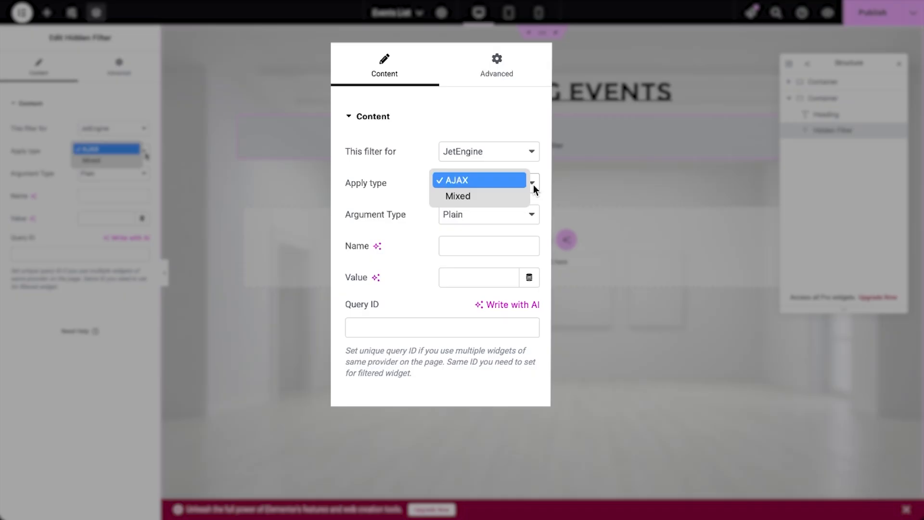
pyautogui.moveTo(545, 191)
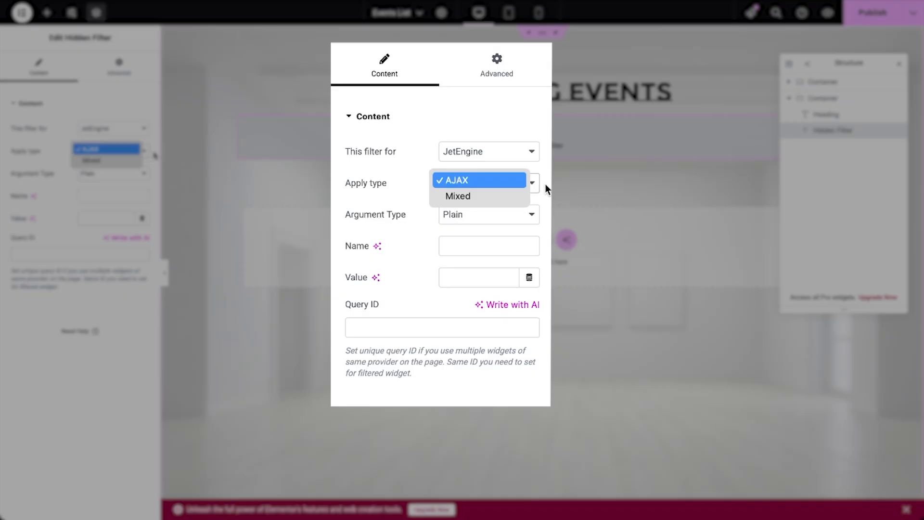
pyautogui.click(457, 180)
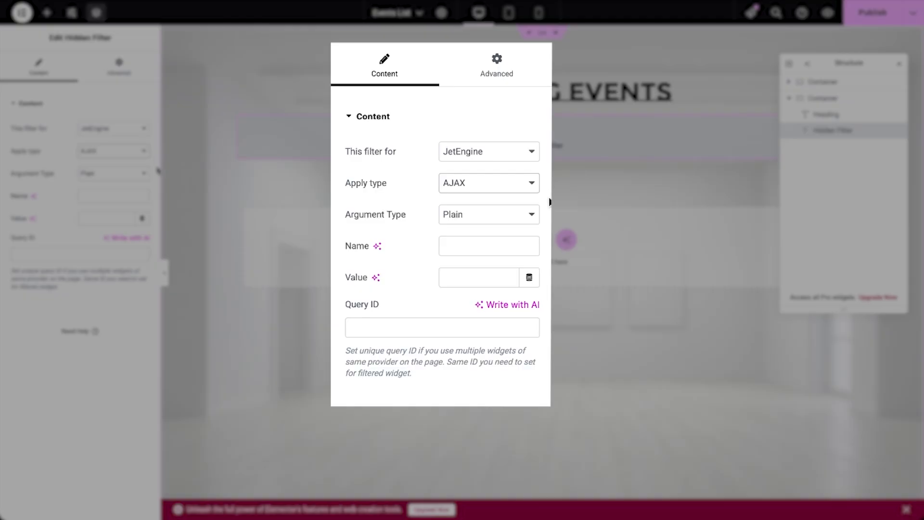
pyautogui.moveTo(548, 225)
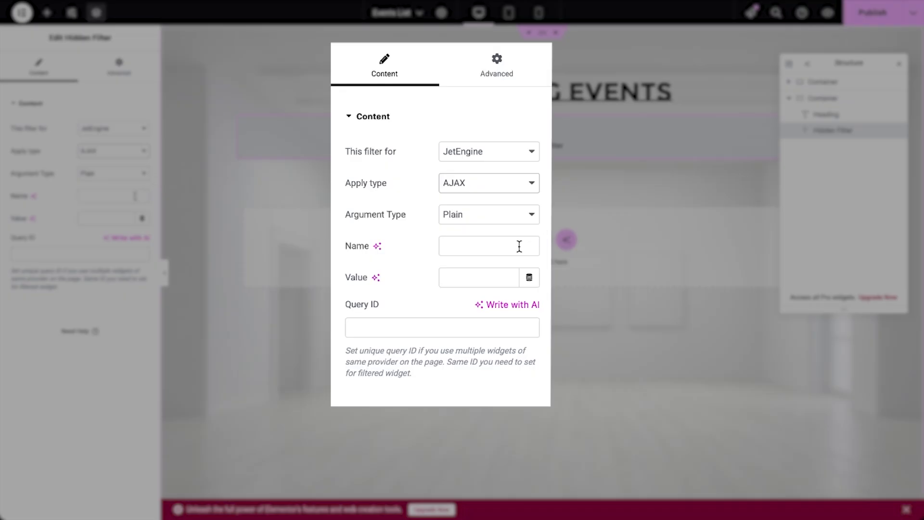
# Name the filter 'hidden', give it a %today% value and query ID 'grid'.
pyautogui.click(488, 245)
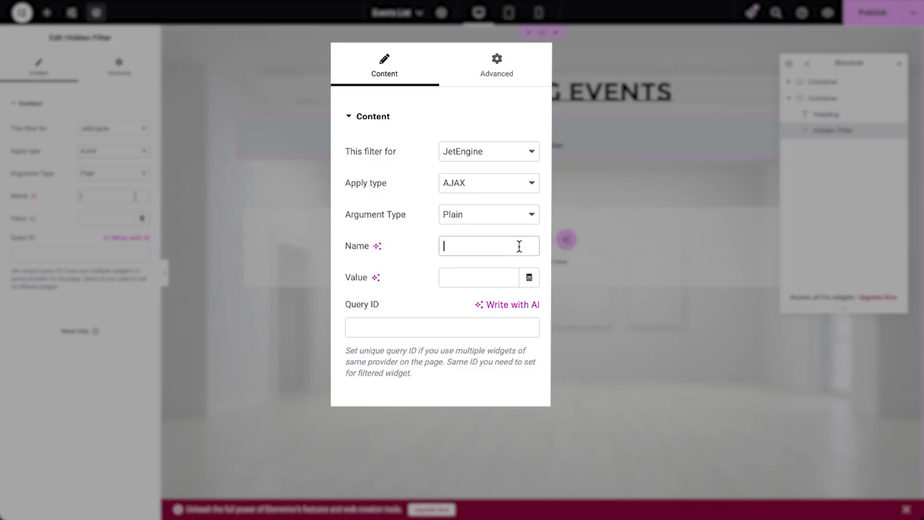
pyautogui.write('hidden')
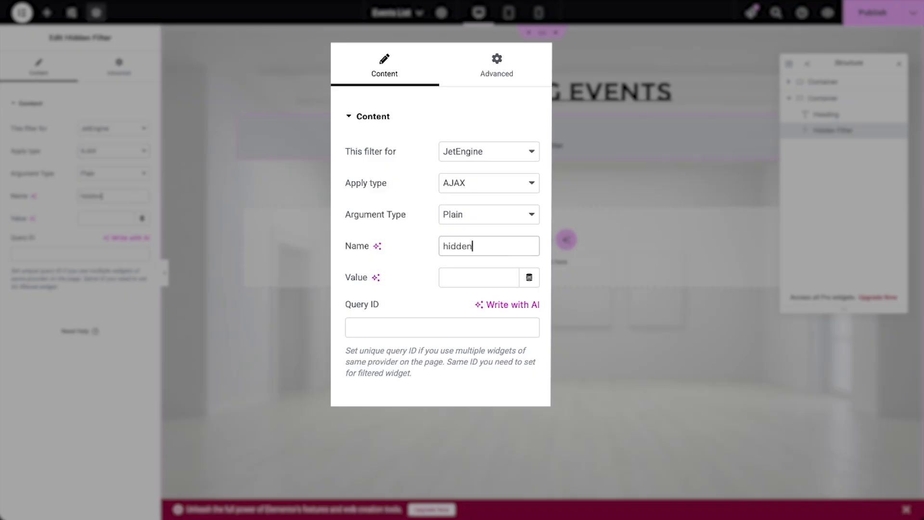
pyautogui.moveTo(518, 247)
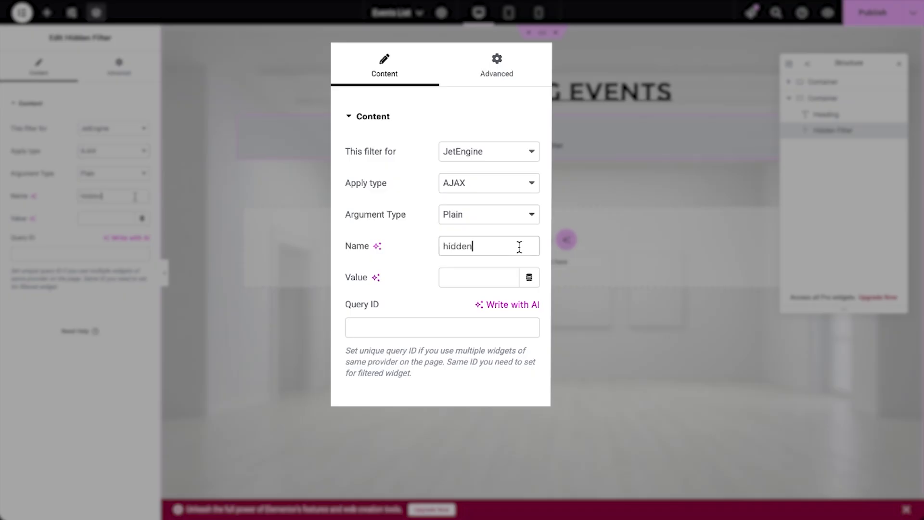
pyautogui.click(478, 277)
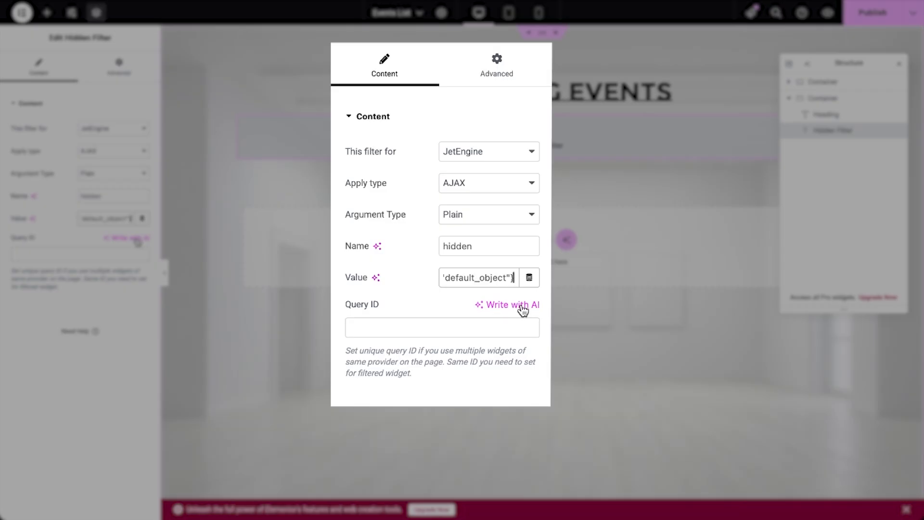
pyautogui.click(441, 327)
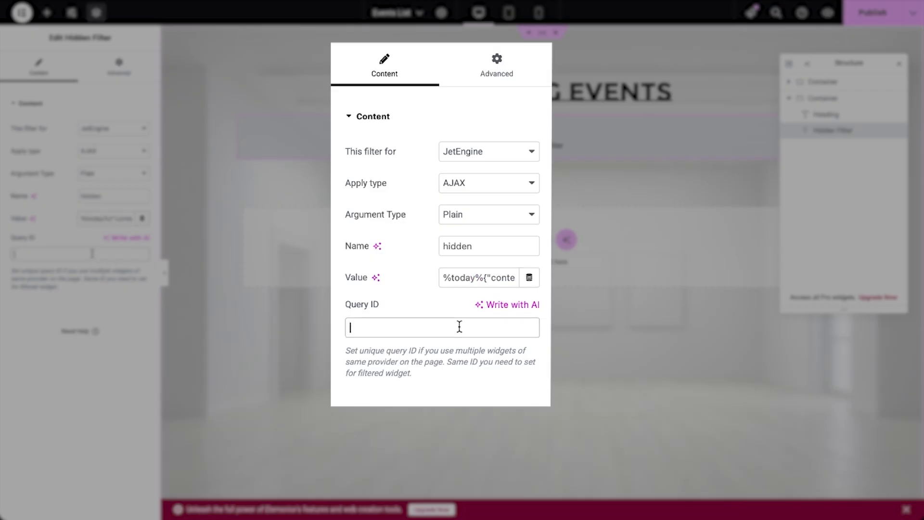
pyautogui.write('grid')
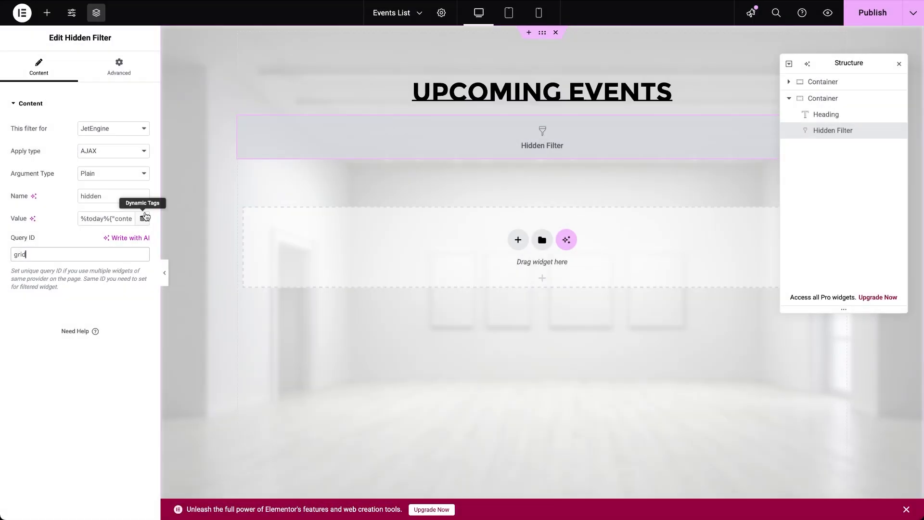
pyautogui.click(46, 12)
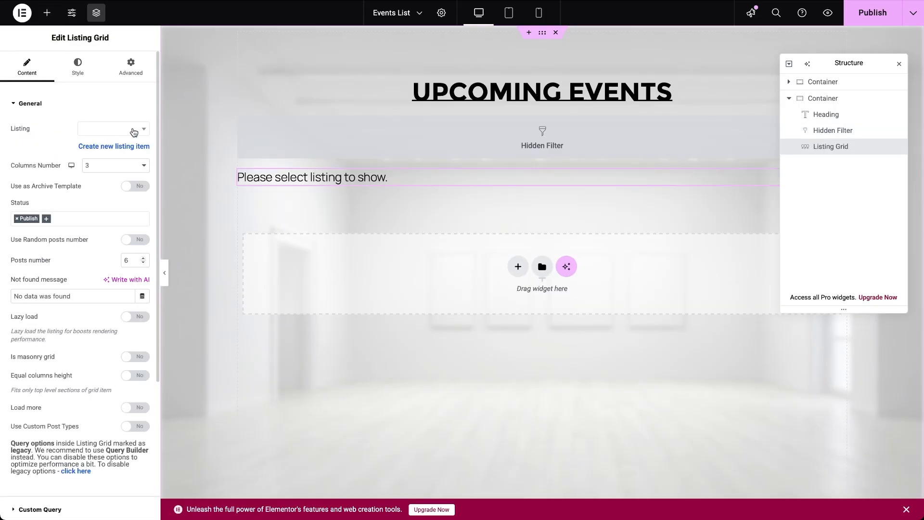
# Show 'Events listing for grid' in the Listing Grid with CSS ID 'grid' and publish.
pyautogui.click(109, 128)
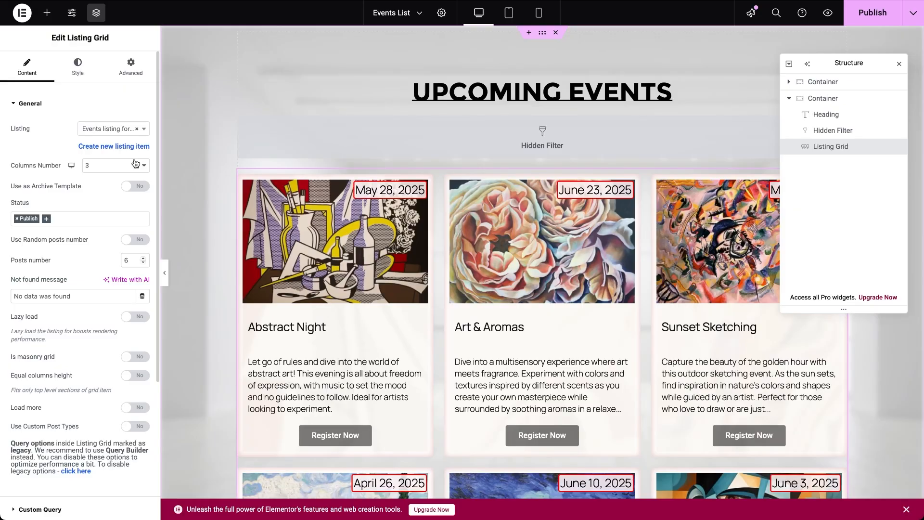
pyautogui.click(130, 66)
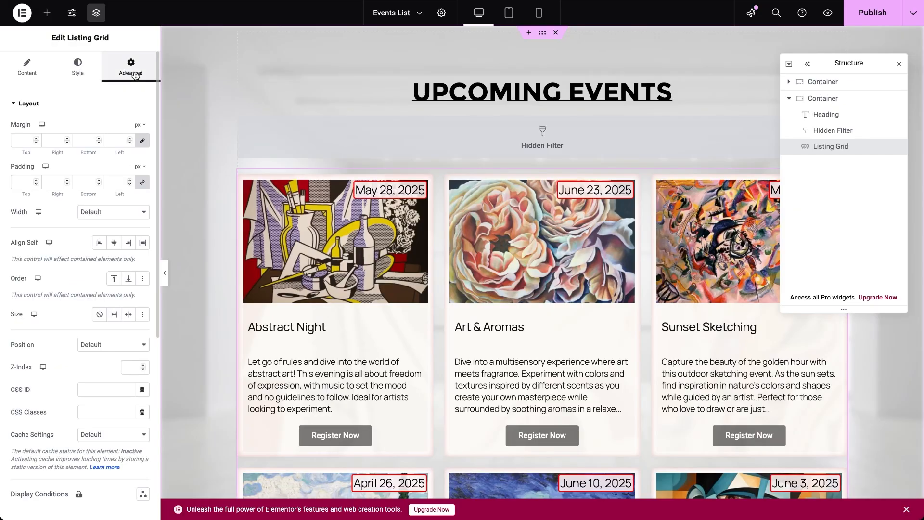
pyautogui.moveTo(107, 389)
pyautogui.write('g')
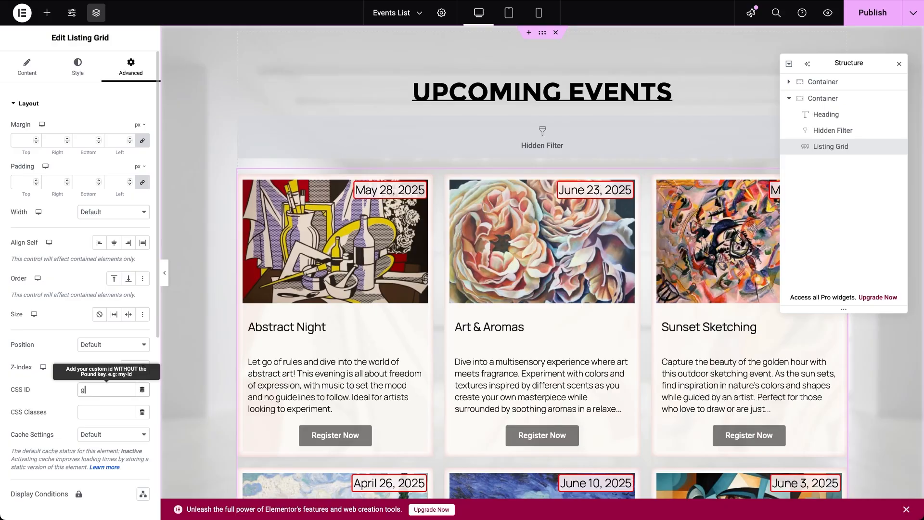
pyautogui.write('rid')
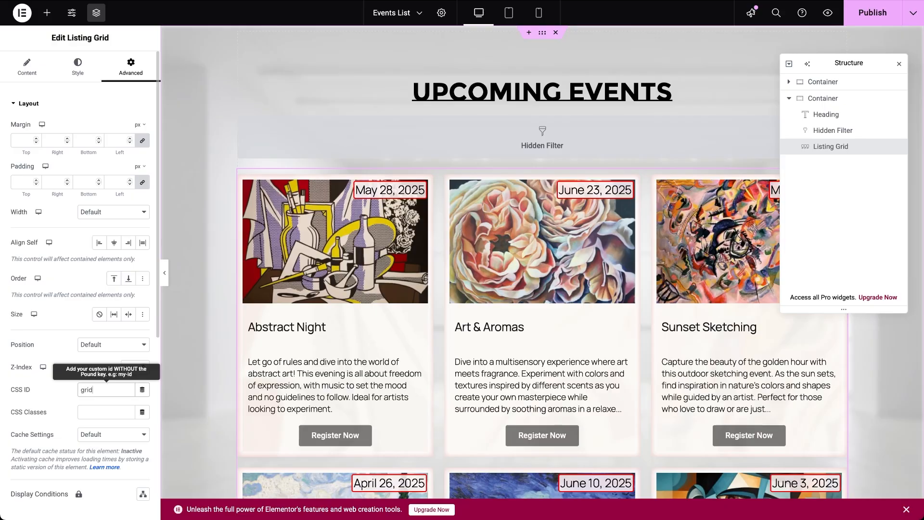
pyautogui.click(106, 390)
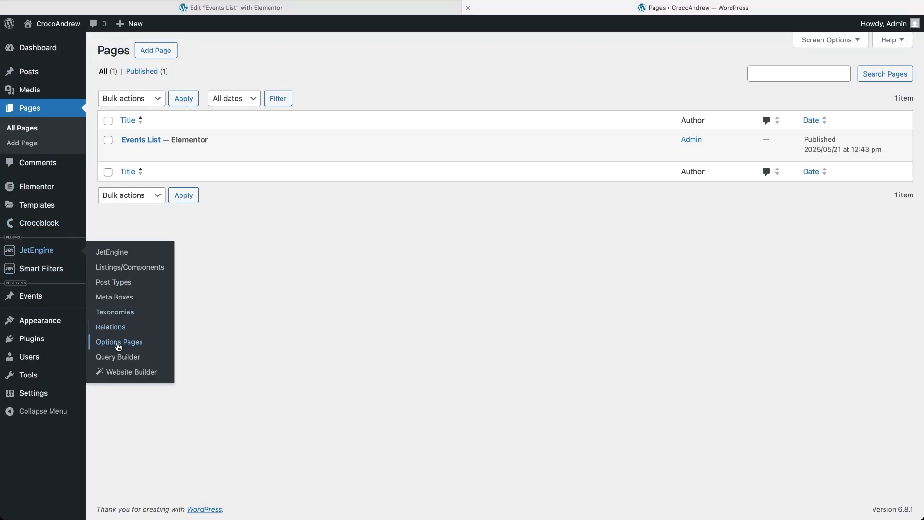
# Create a new query named 'Upcoming events query' pulling posts of the Events type.
pyautogui.click(118, 356)
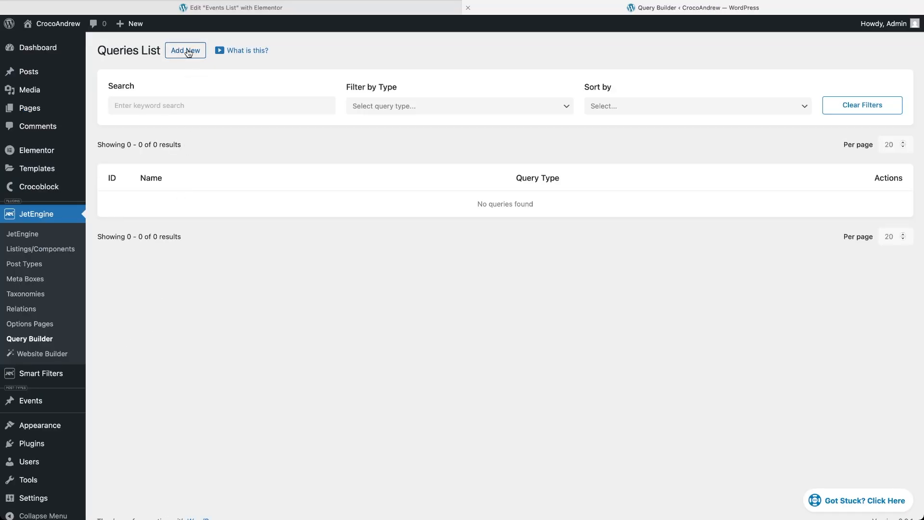
pyautogui.click(185, 50)
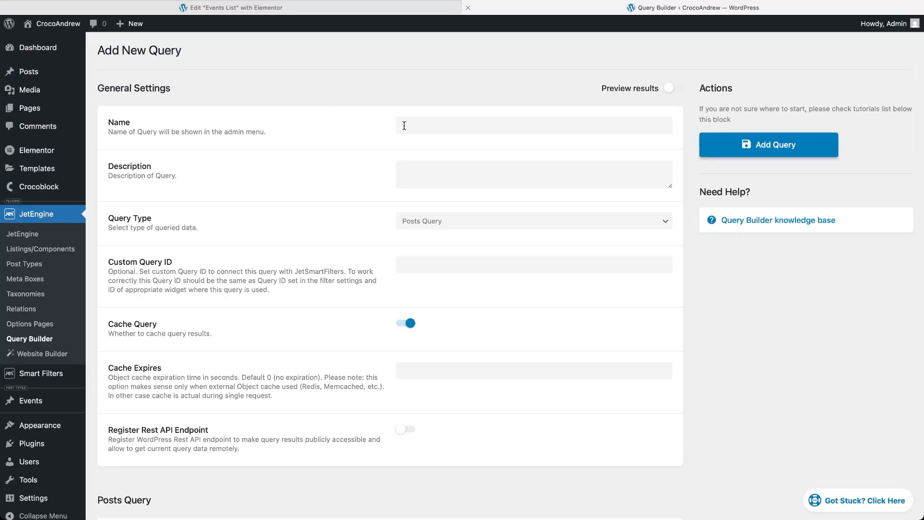
pyautogui.write('Upcoming events')
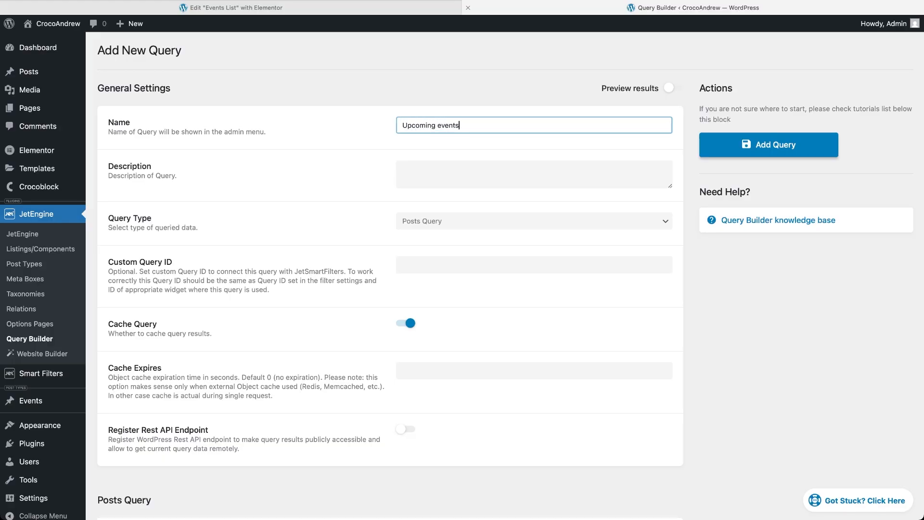
pyautogui.write('query')
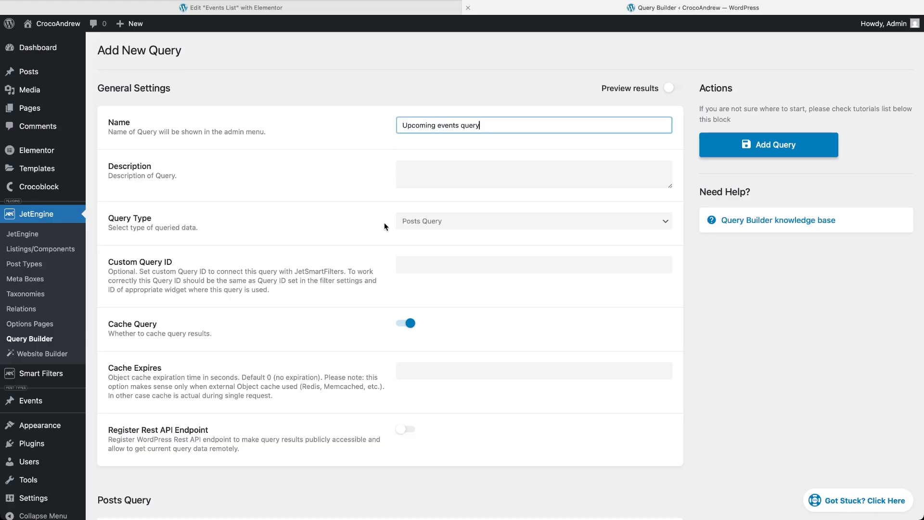
pyautogui.scroll(-3)
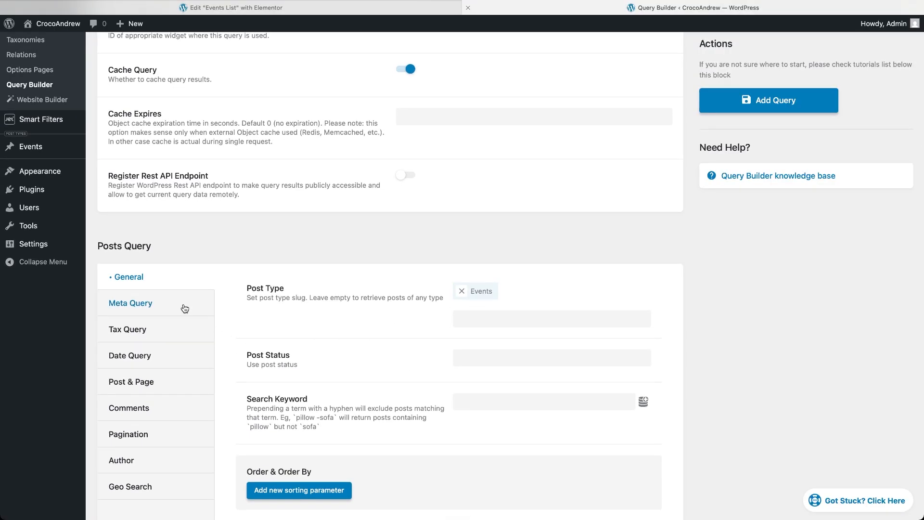
# Set the meta query field key to the JetEngine 'date' meta field macro.
pyautogui.click(130, 303)
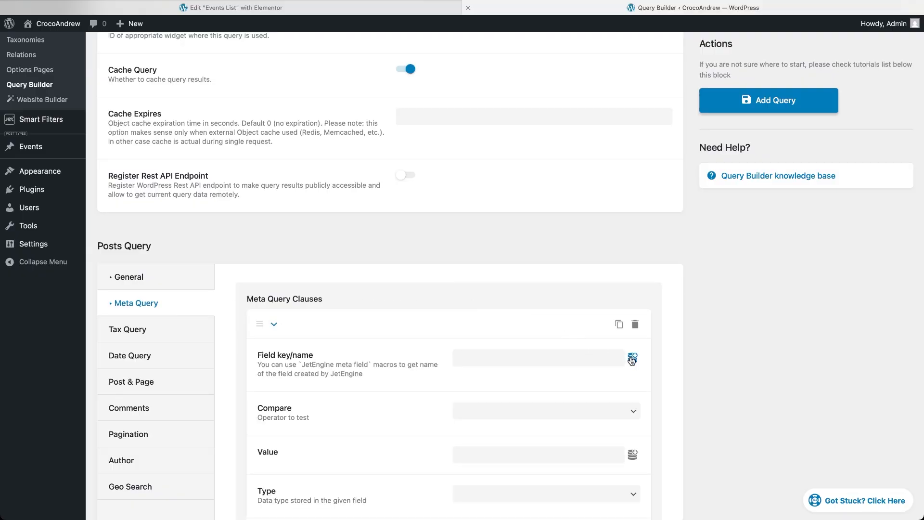
pyautogui.click(632, 358)
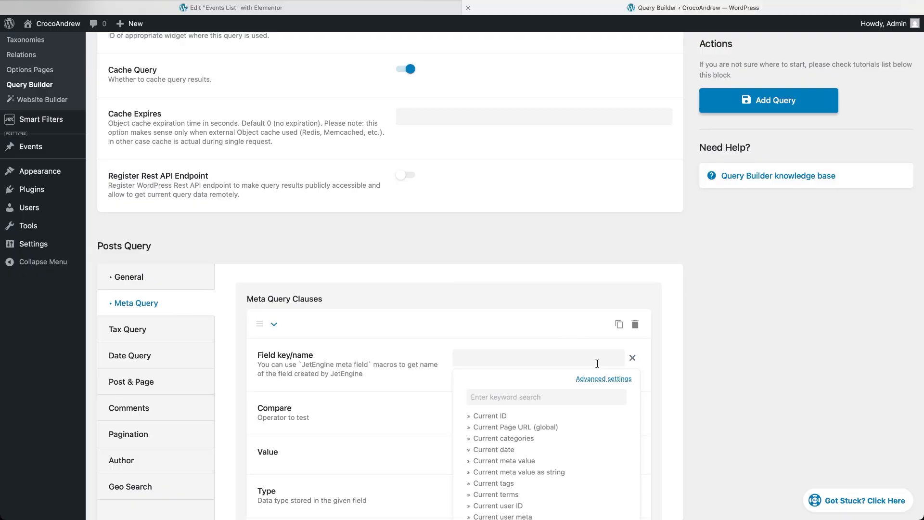
pyautogui.write('jet')
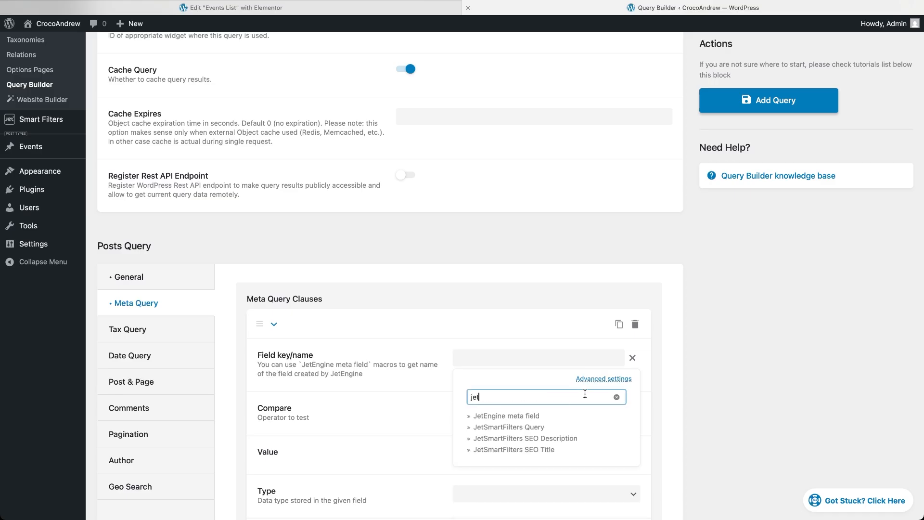
pyautogui.click(505, 415)
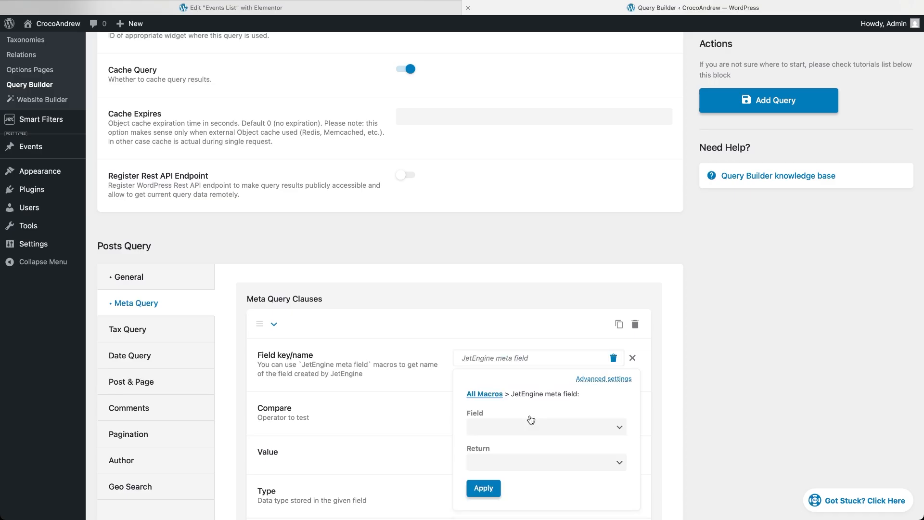
pyautogui.click(545, 426)
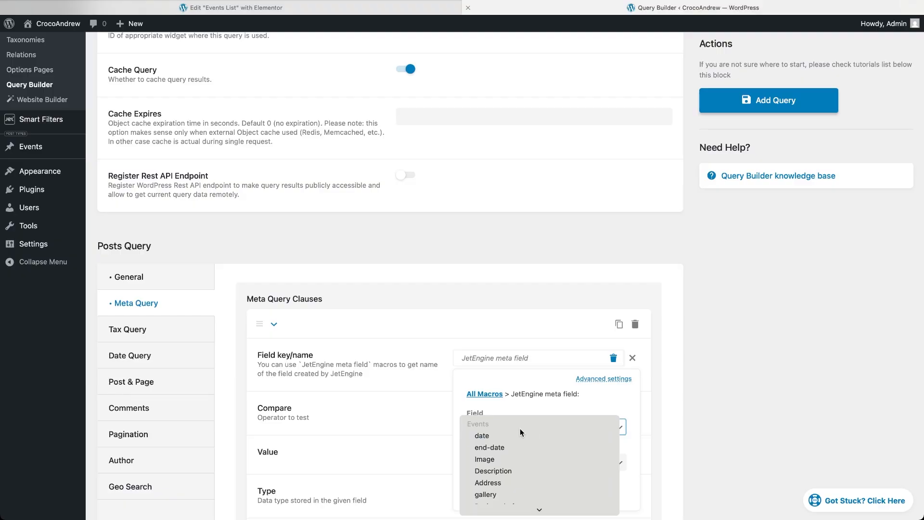
pyautogui.click(481, 435)
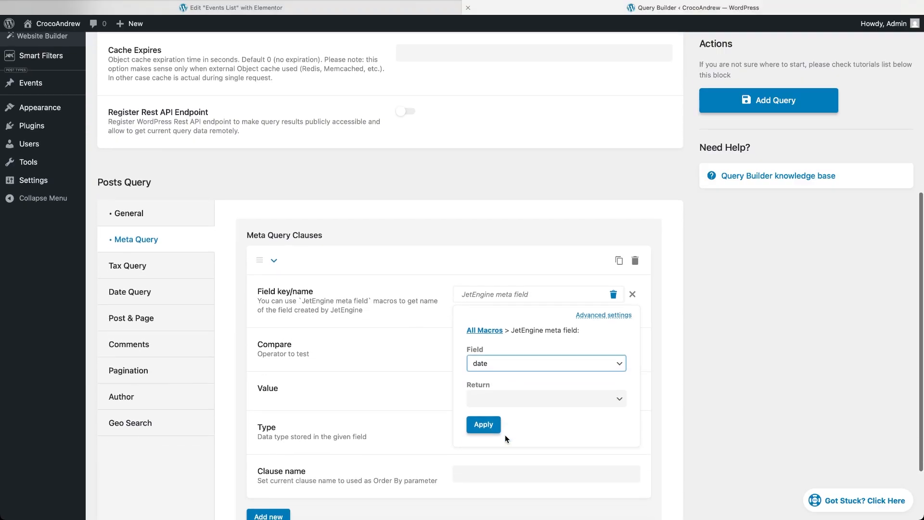
pyautogui.click(482, 425)
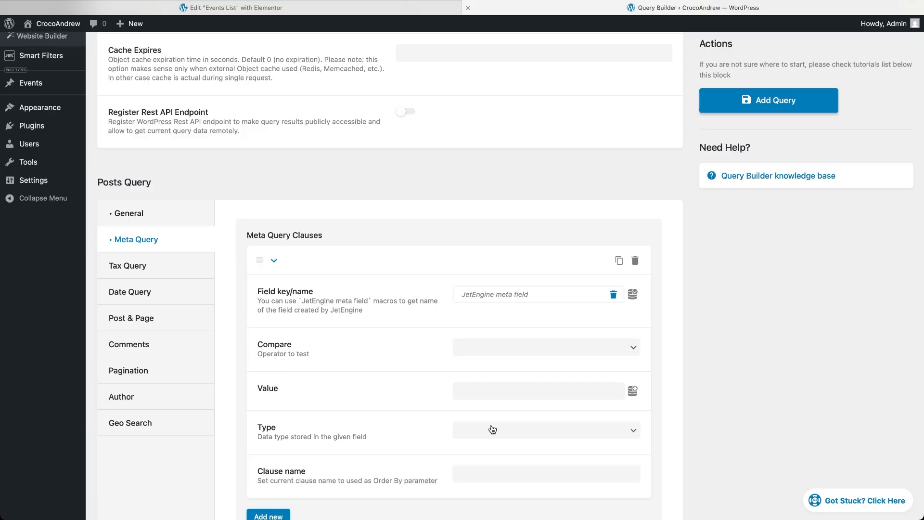
# Set the clause's comparison operator to Greater than (>).
pyautogui.click(545, 347)
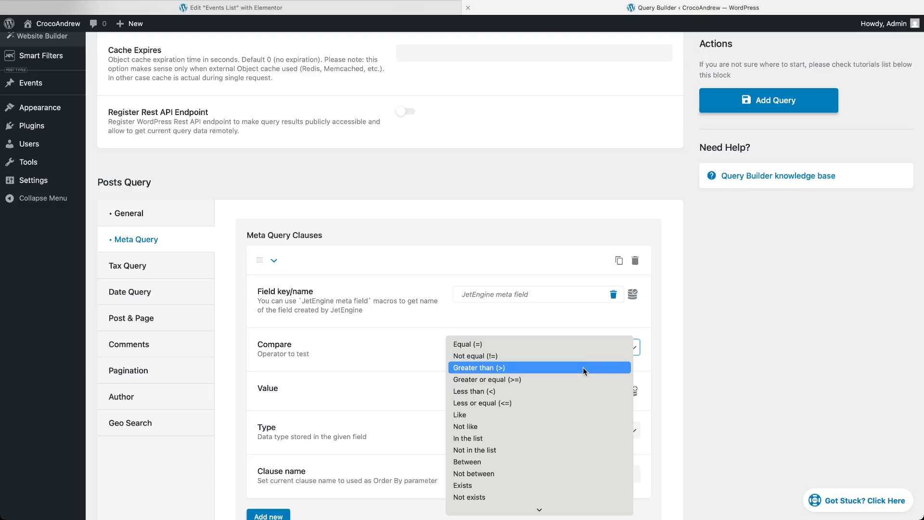
pyautogui.moveTo(580, 382)
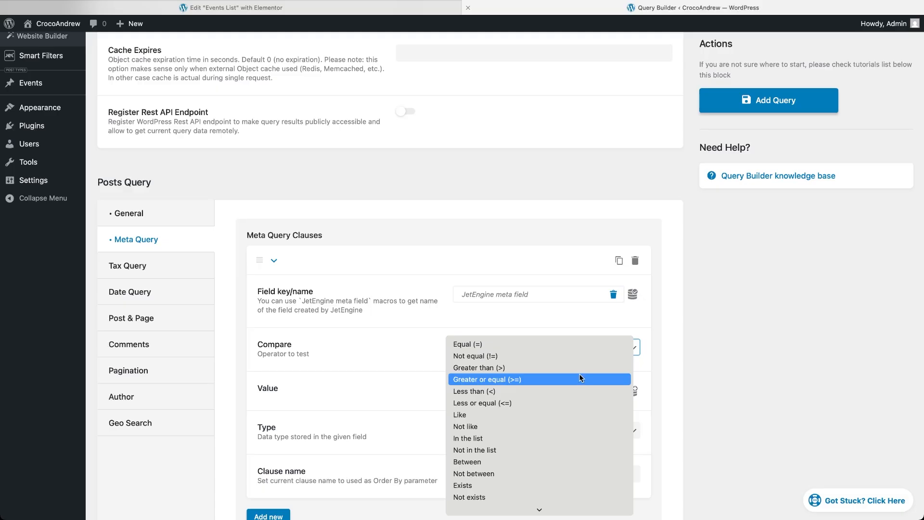
pyautogui.click(478, 366)
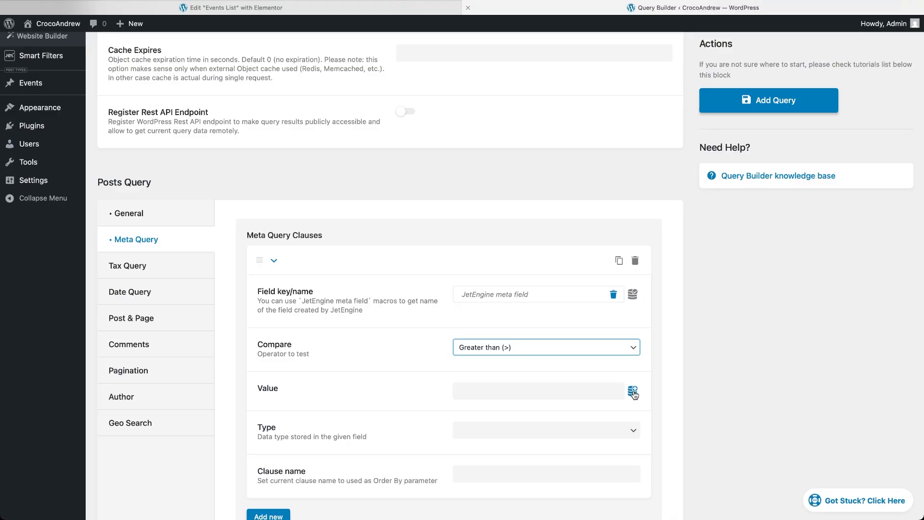
# Take the value from the JetSmartFilters Query macro with variable 'hidden' and save via Add Query.
pyautogui.click(634, 391)
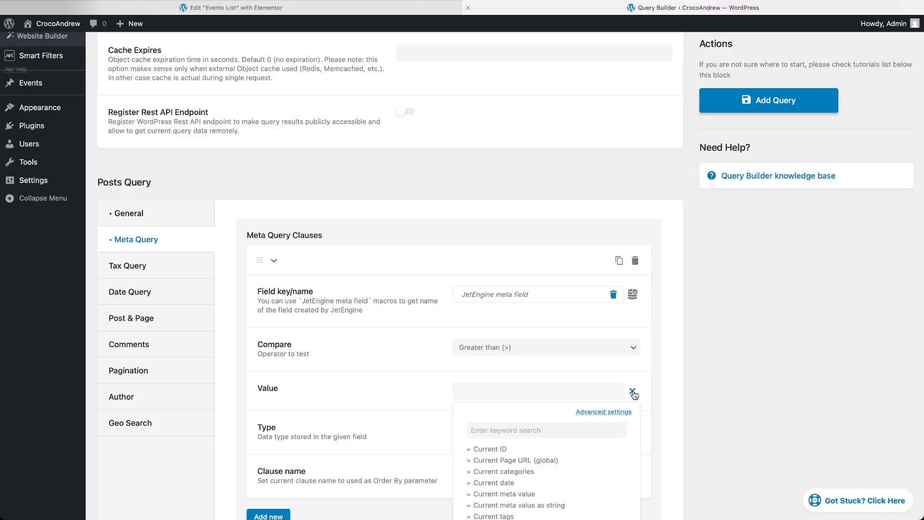
pyautogui.scroll(-3)
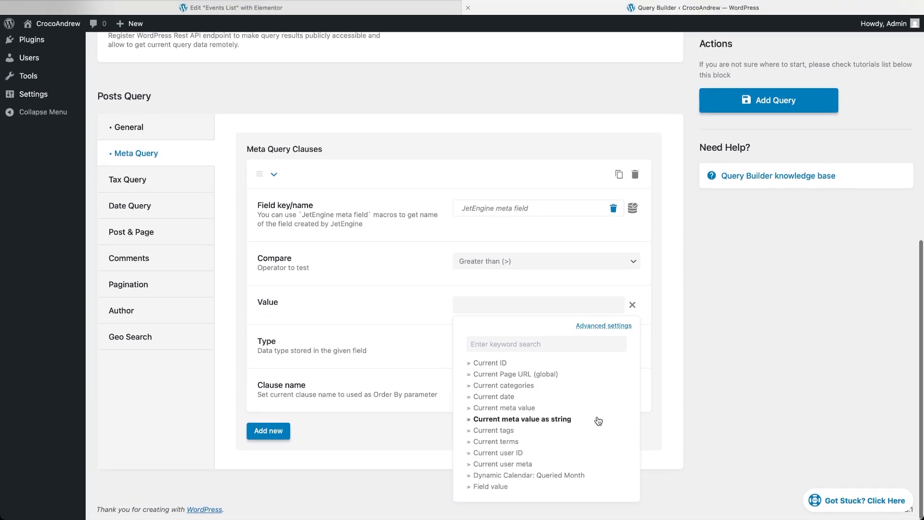
pyautogui.write('jet')
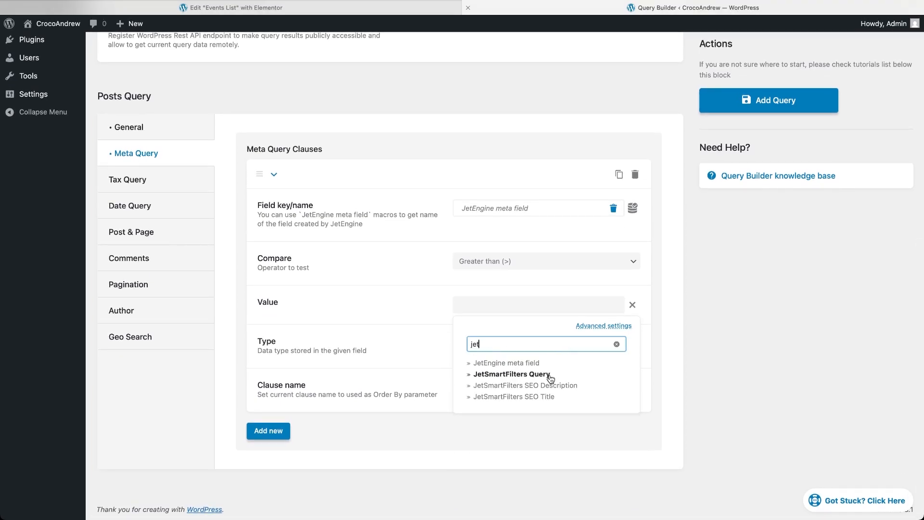
pyautogui.click(511, 373)
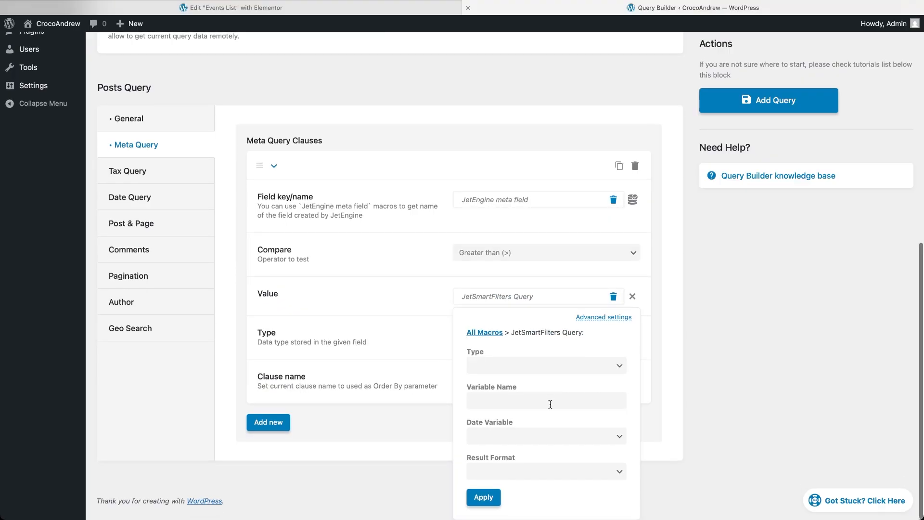
pyautogui.write('hidden')
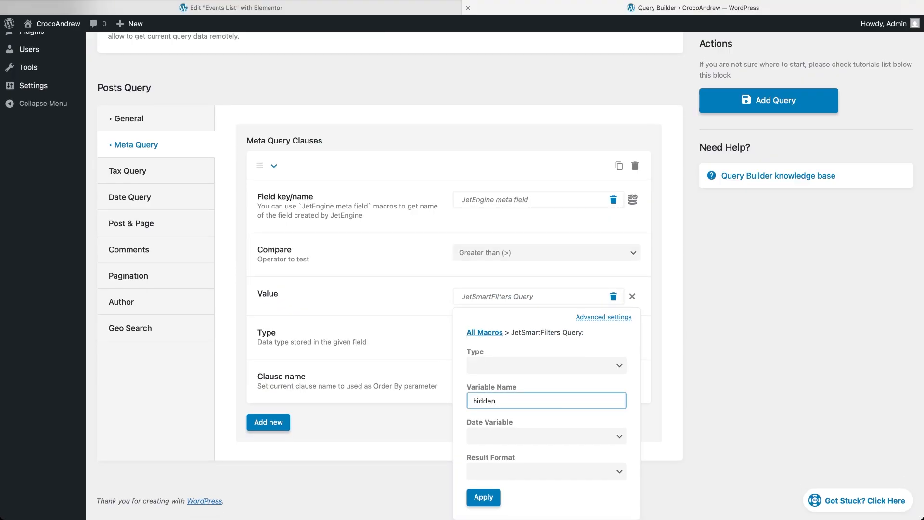
pyautogui.click(482, 497)
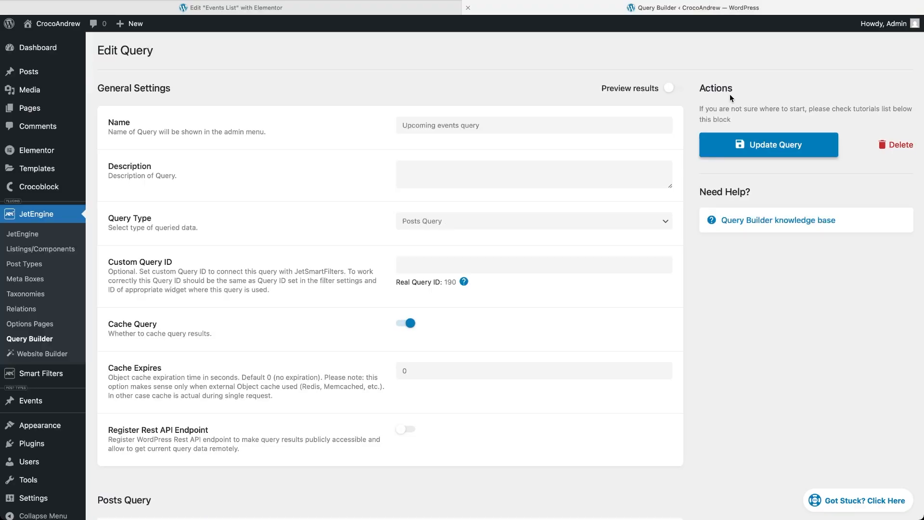
# Enable Use Custom Query on the Listing Grid and select 'Upcoming events query'.
pyautogui.click(230, 8)
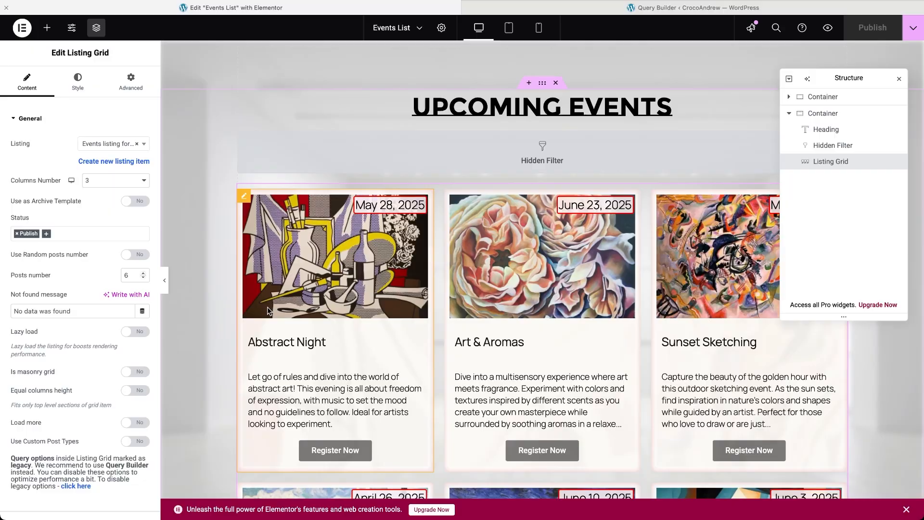
pyautogui.click(30, 119)
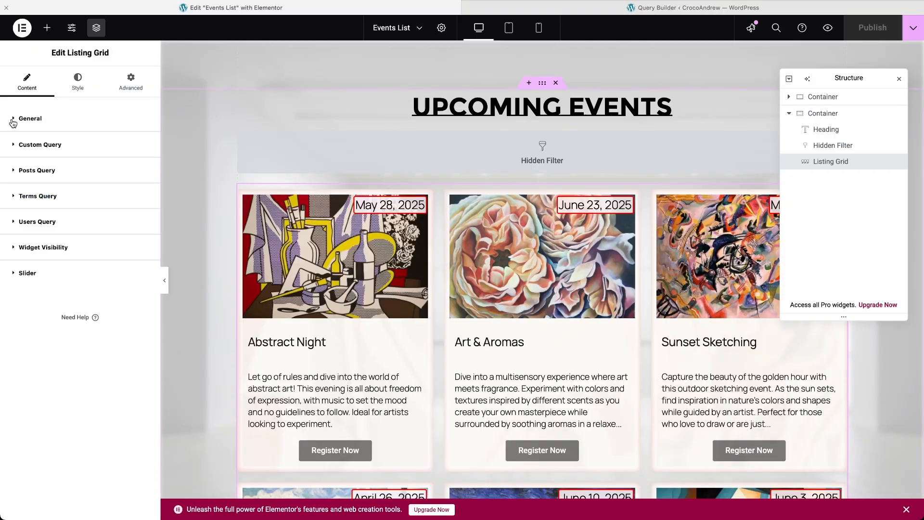
pyautogui.moveTo(15, 149)
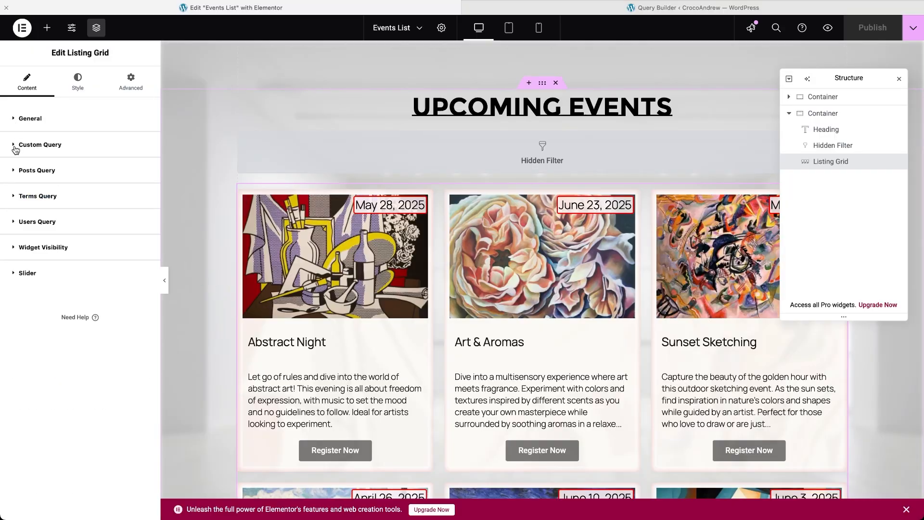
pyautogui.click(39, 145)
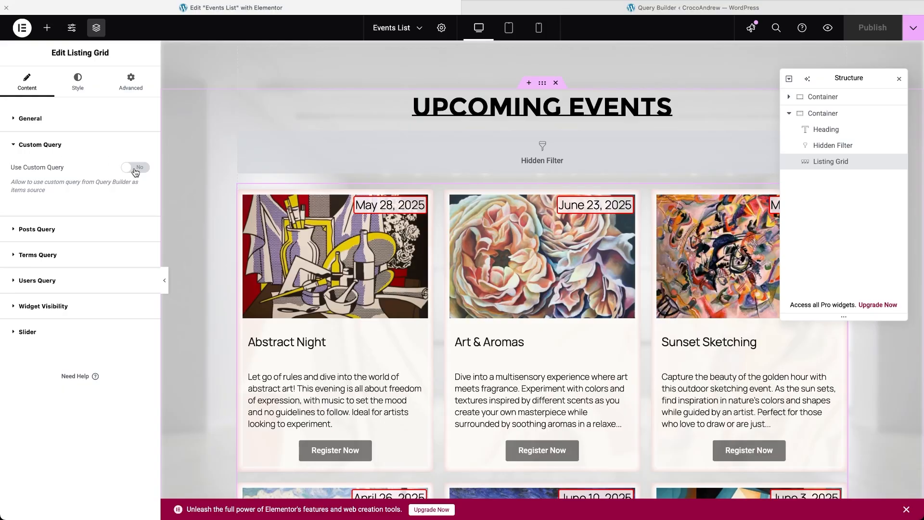
pyautogui.click(135, 168)
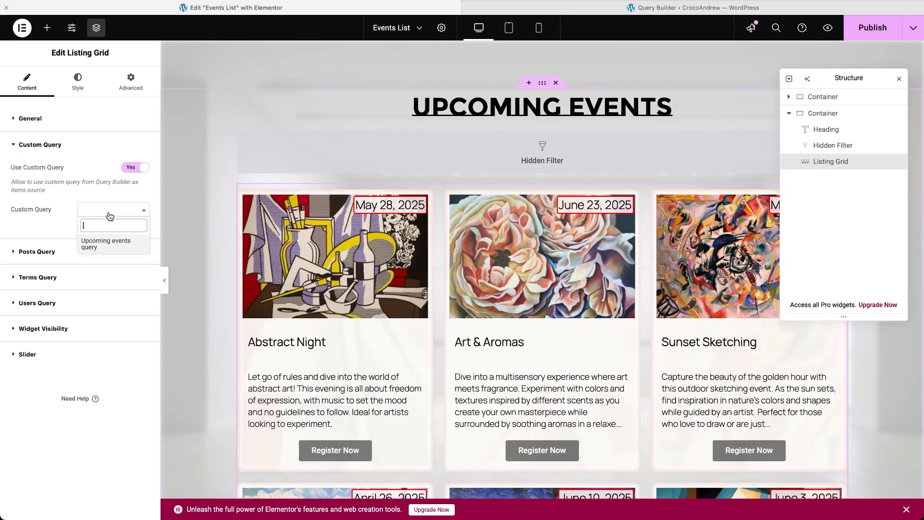
pyautogui.click(105, 244)
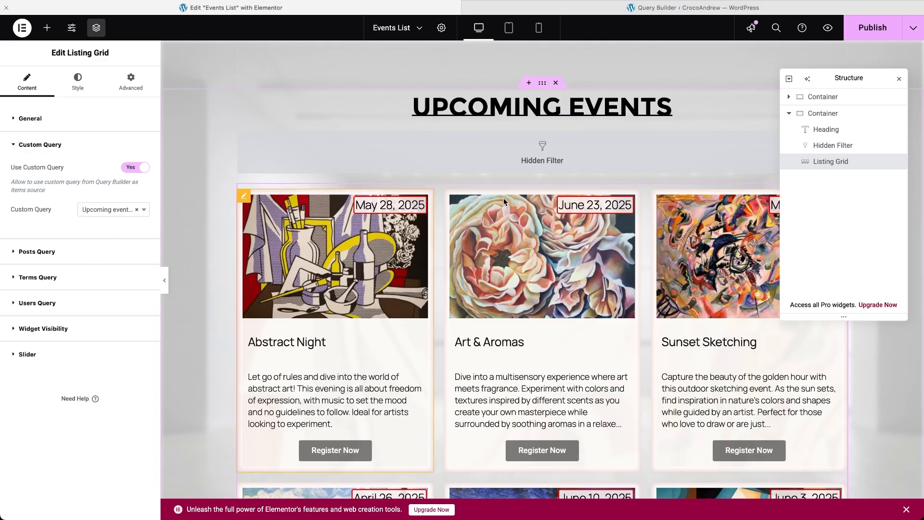
# Publish the page and preview it live.
pyautogui.click(873, 28)
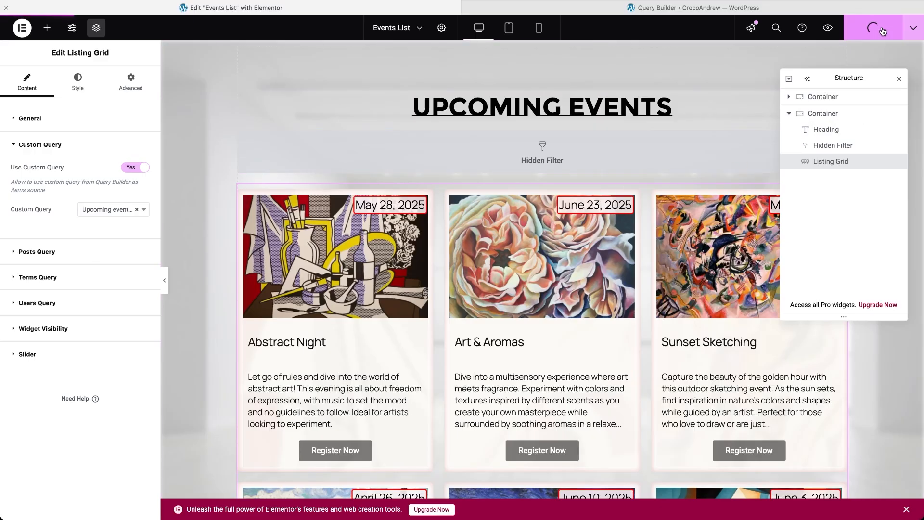
pyautogui.moveTo(828, 28)
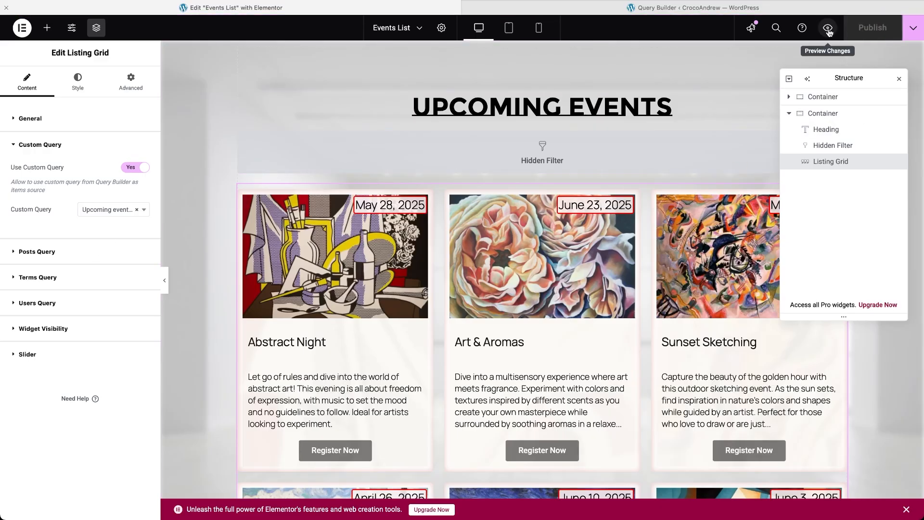
pyautogui.click(827, 27)
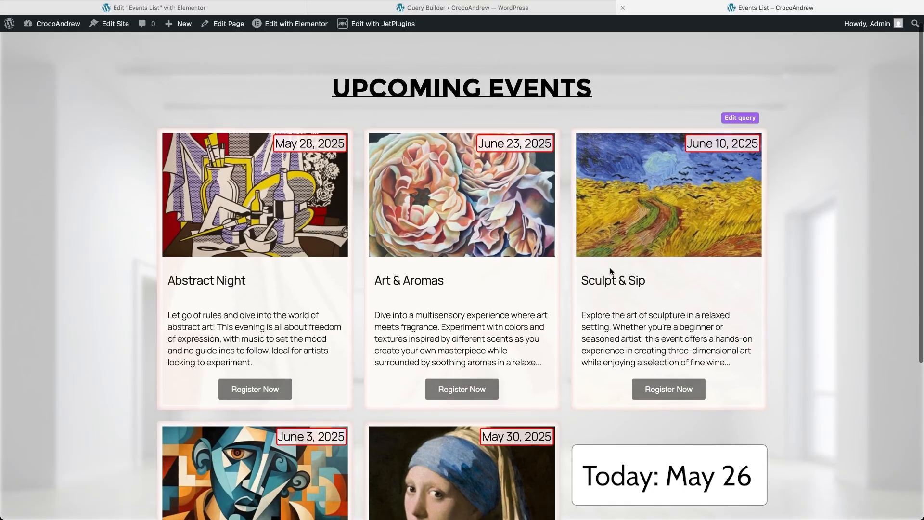
# Scroll through the five event cards, Abstract Night to Watercolor Workshop, all dated after May 26.
pyautogui.scroll(-3)
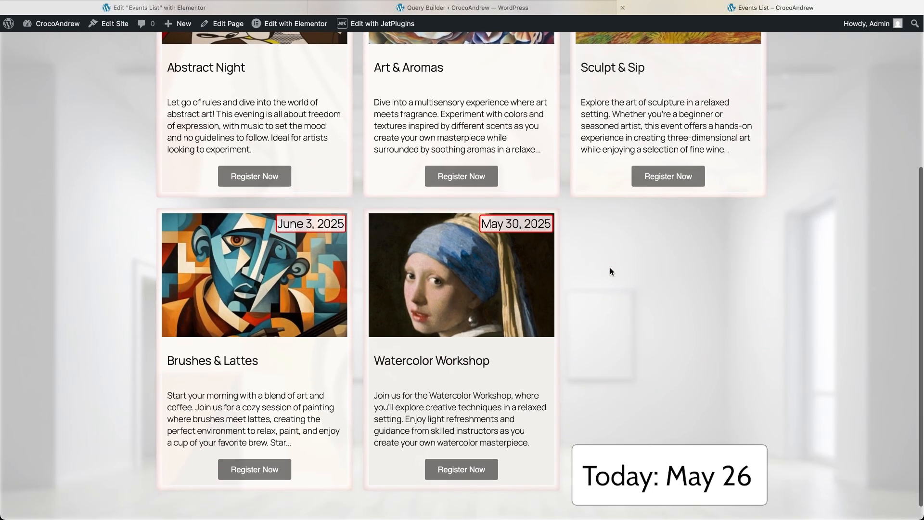
pyautogui.scroll(3)
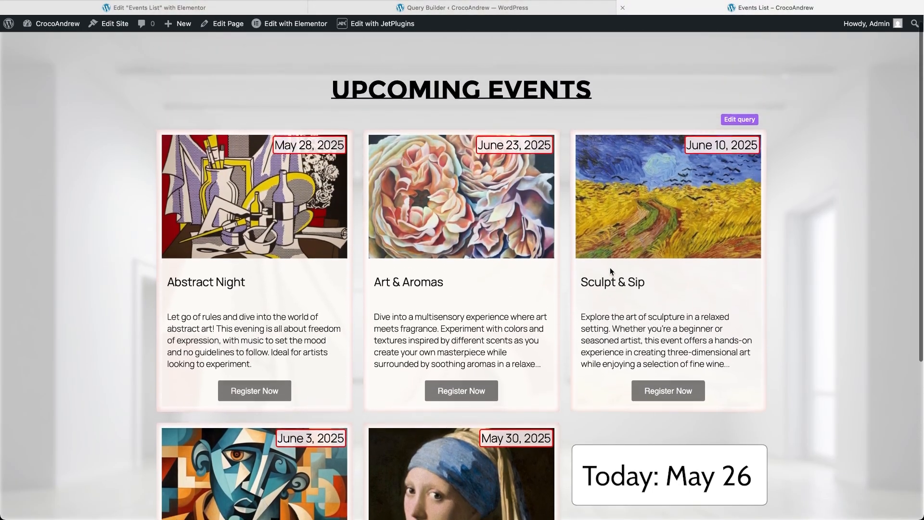